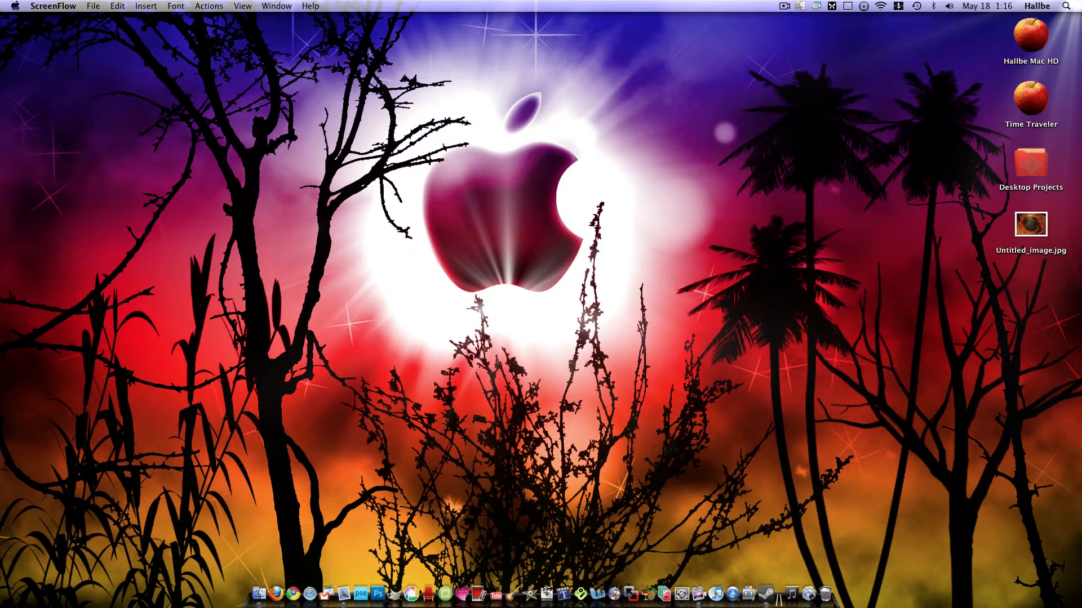
Preview and close Untitled_image.jpg, then launch Firefox with a new window.
double_click(1029, 224)
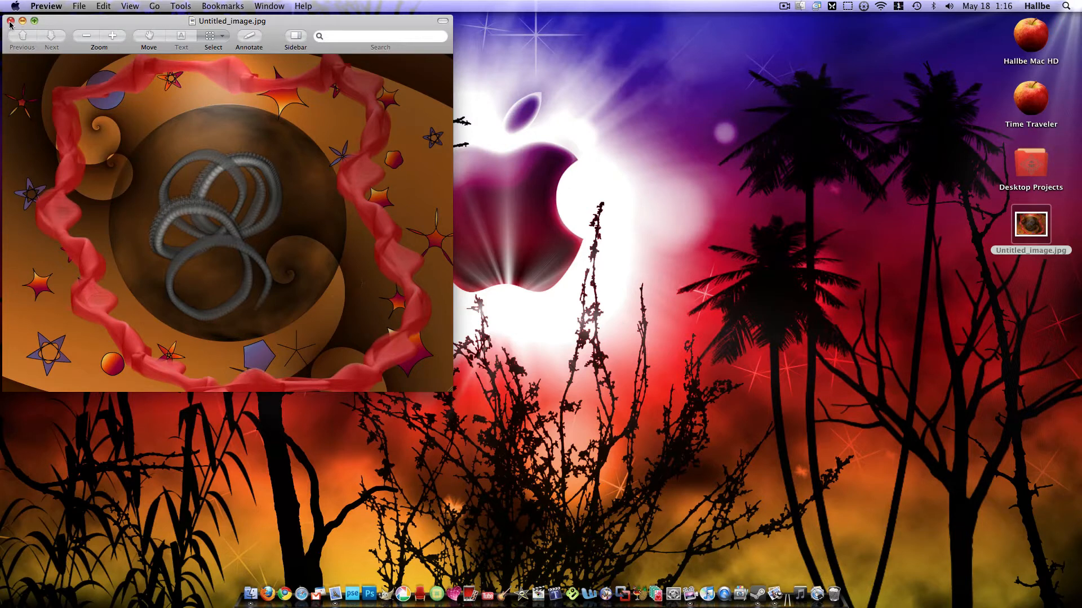
left_click(10, 21)
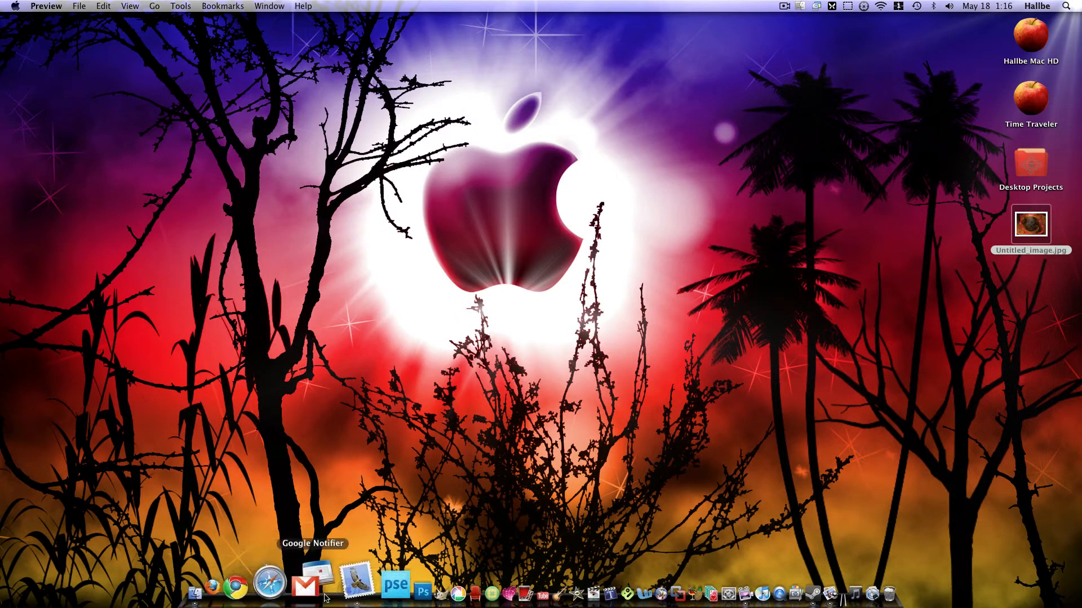
mouse_move(218, 123)
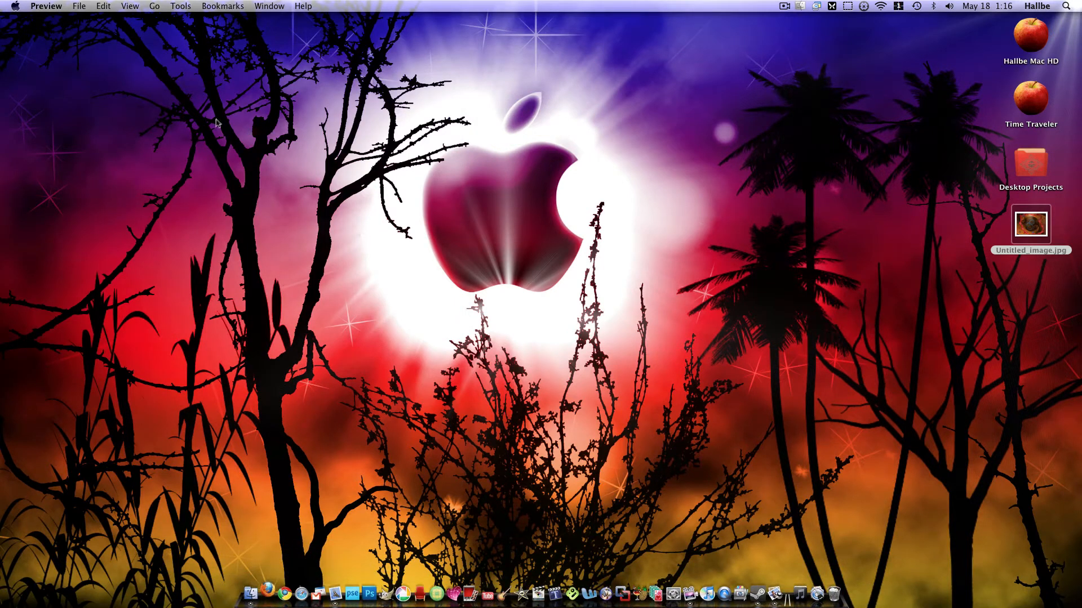
mouse_move(250, 513)
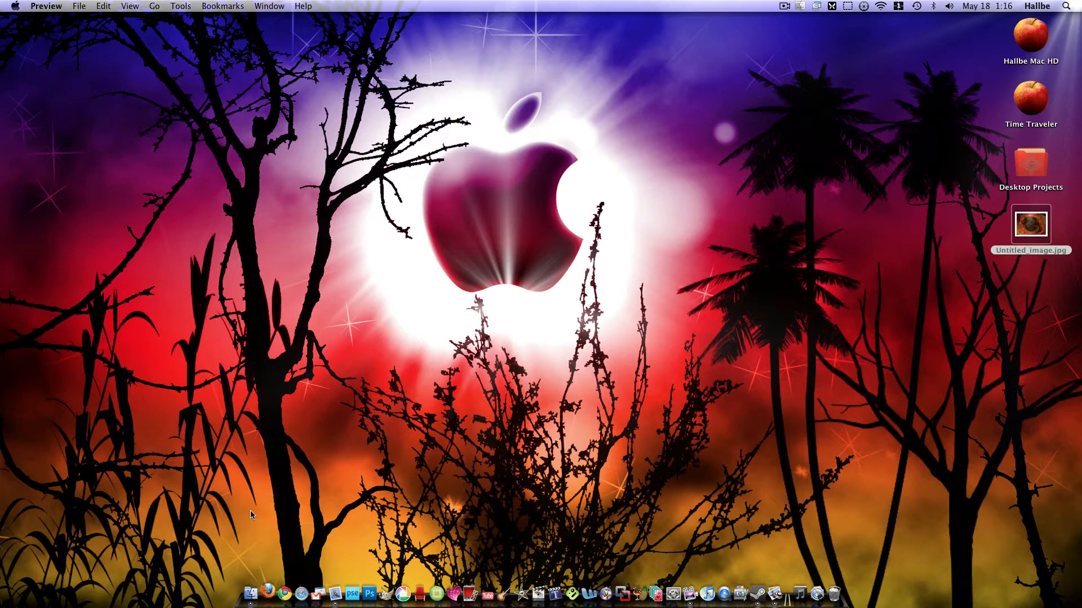
left_click(282, 593)
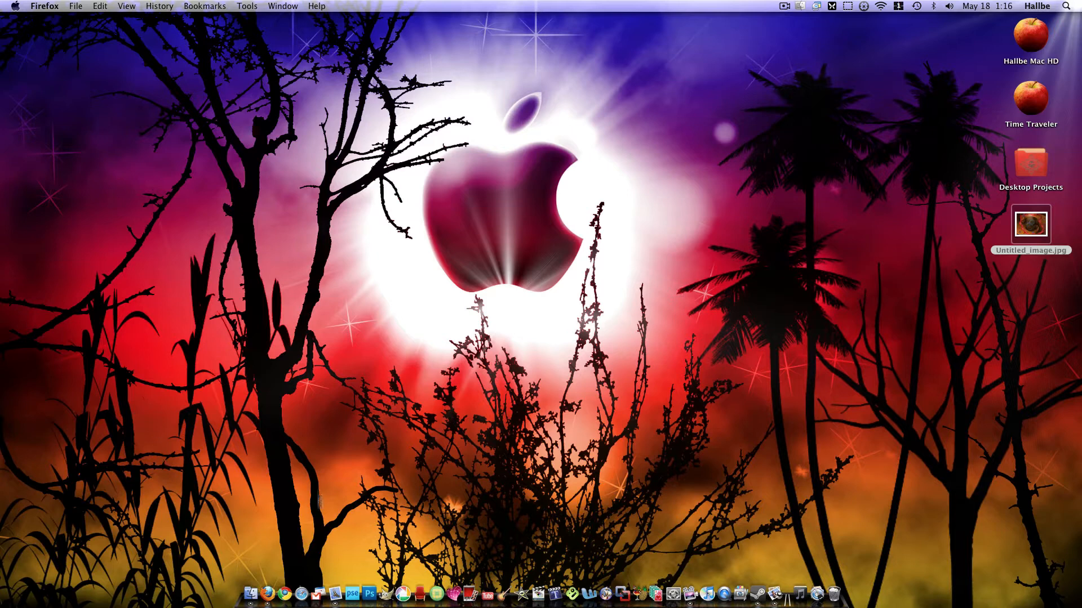
mouse_move(629, 498)
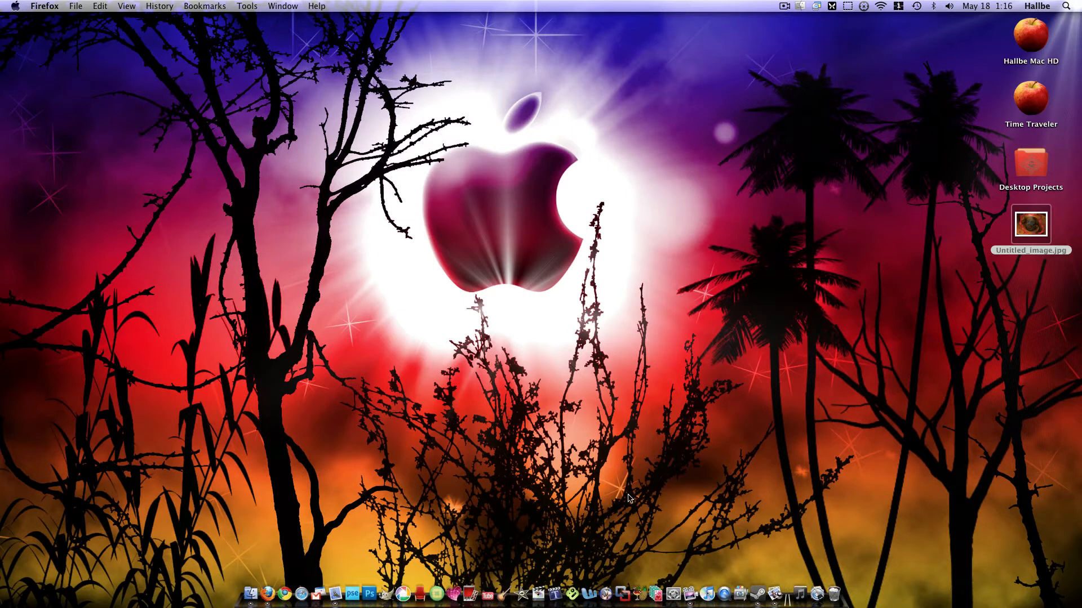
left_click(265, 593)
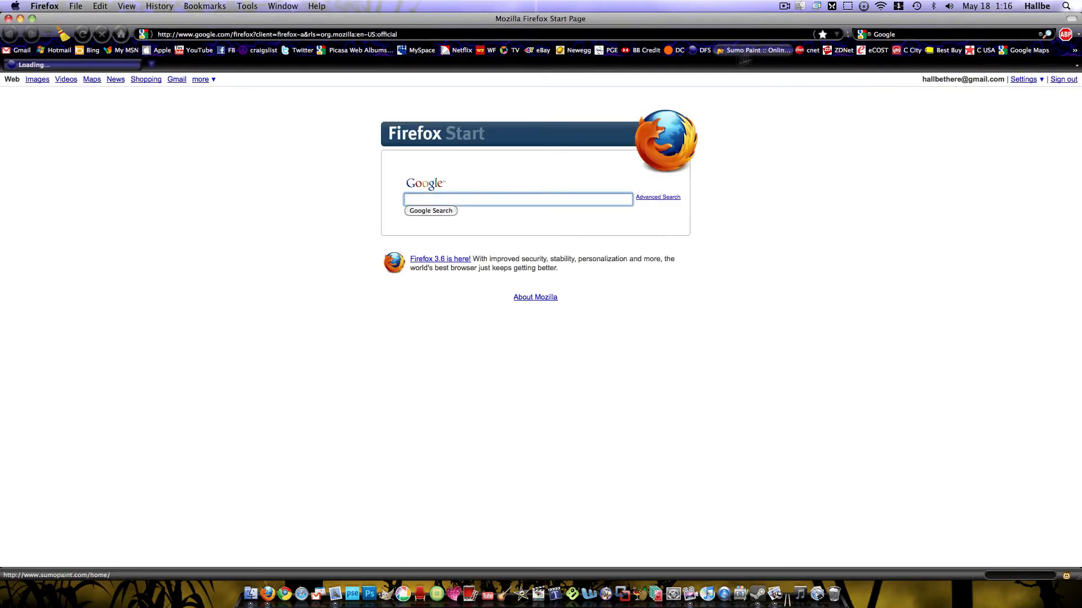
left_click(751, 49)
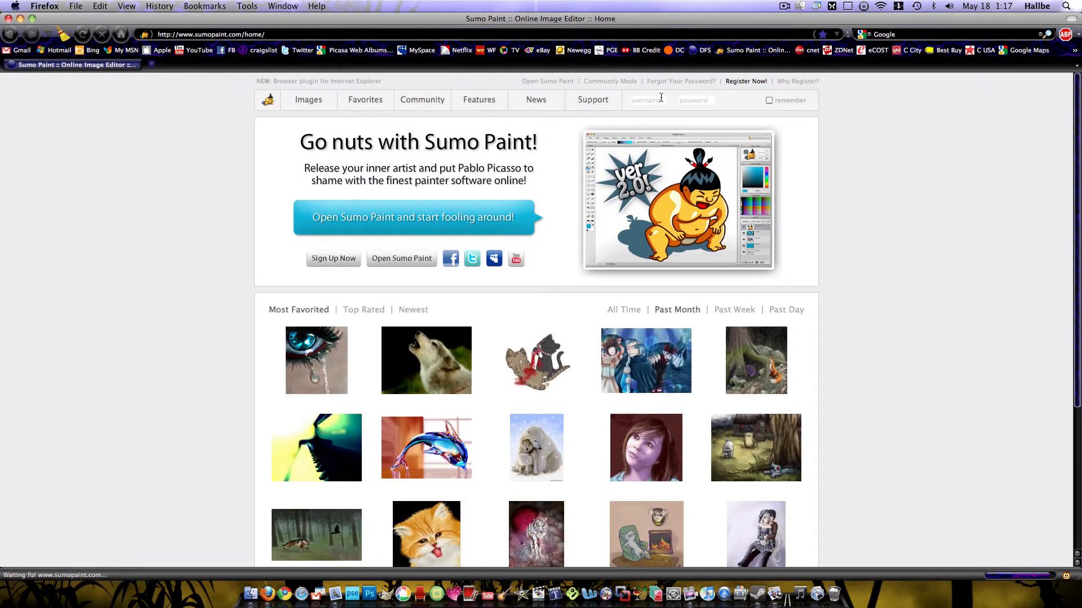
left_click(646, 101)
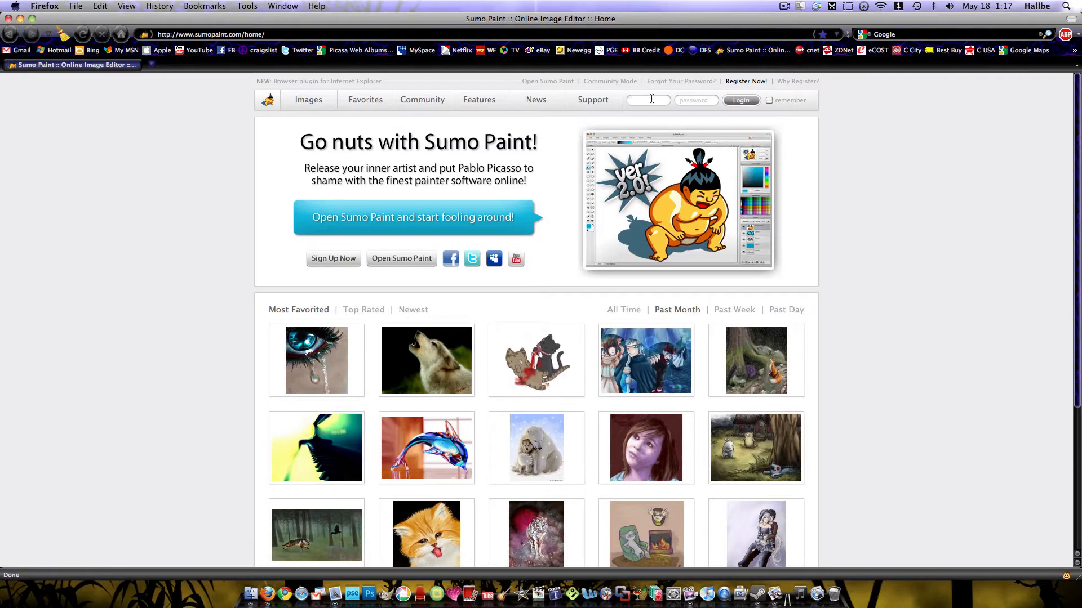
type("hallbe")
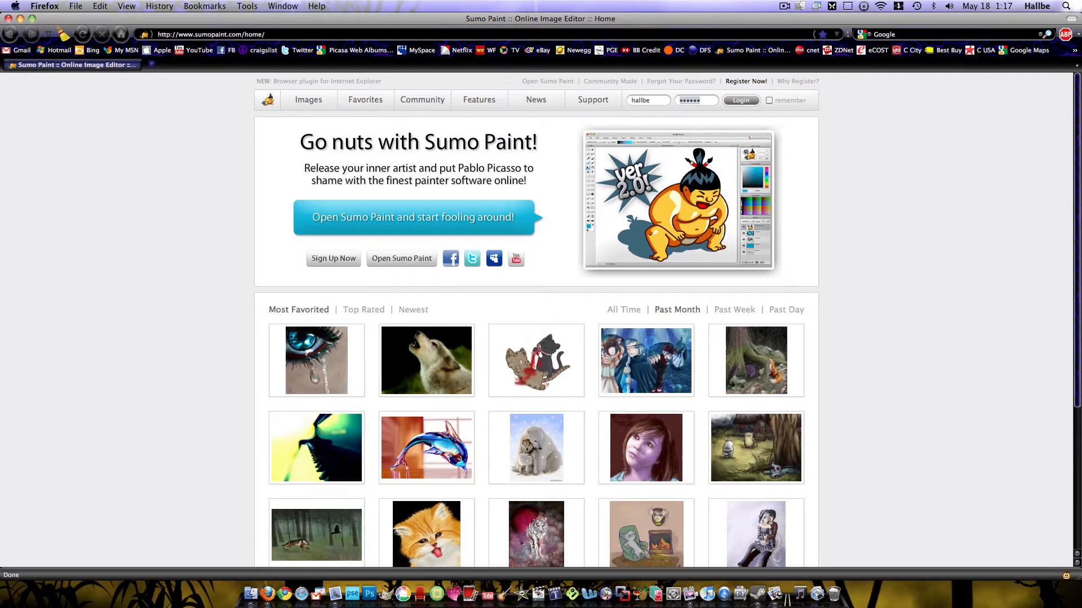
left_click(740, 100)
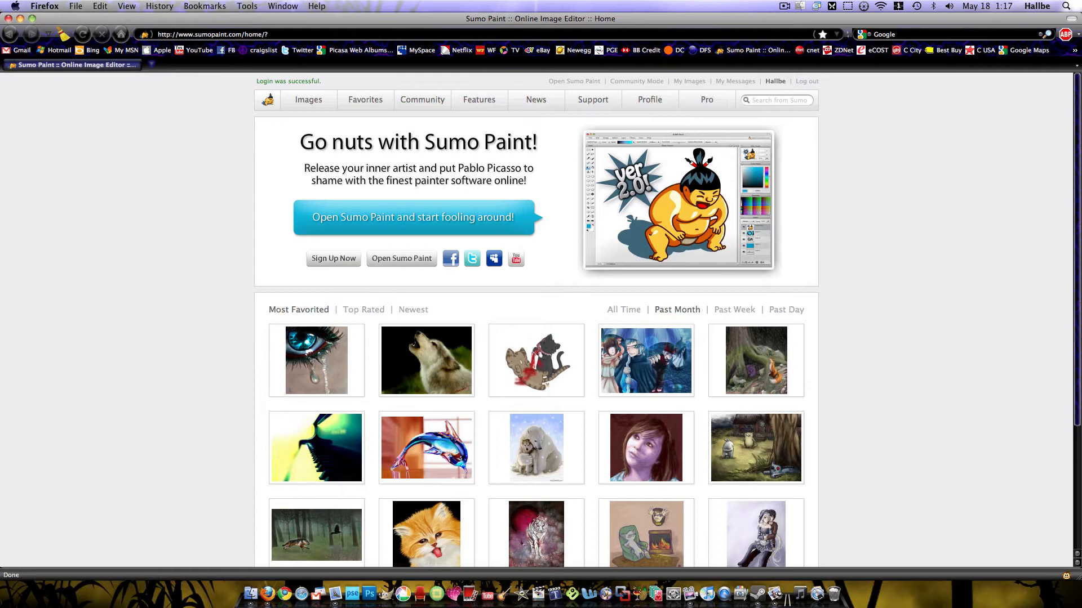
left_click(412, 217)
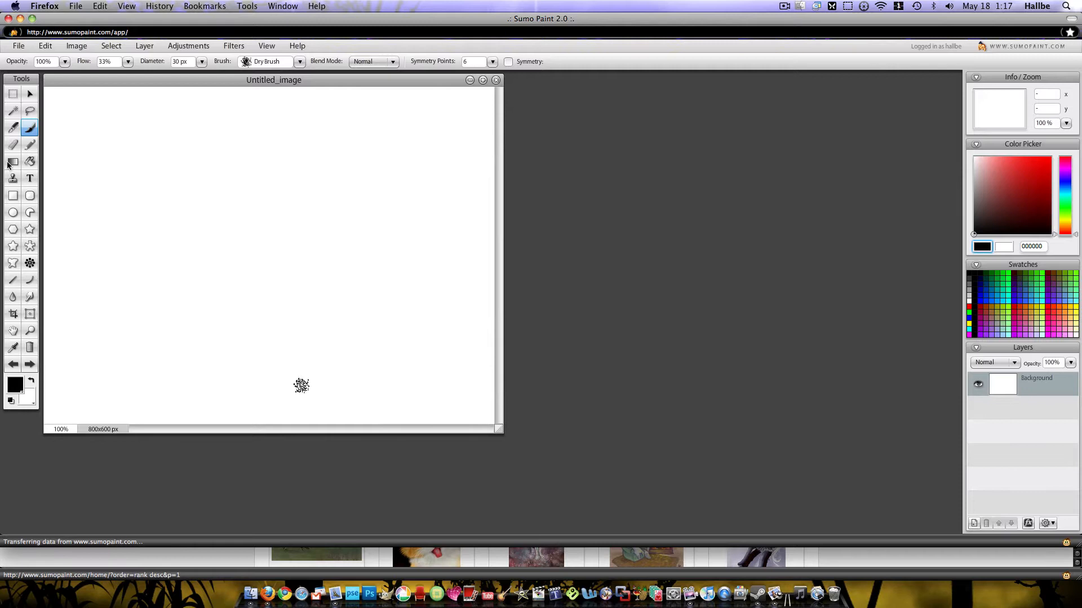
Fill the canvas with a vertical white-orange-dark-red gradient and add empty Layer 1.
left_click(12, 161)
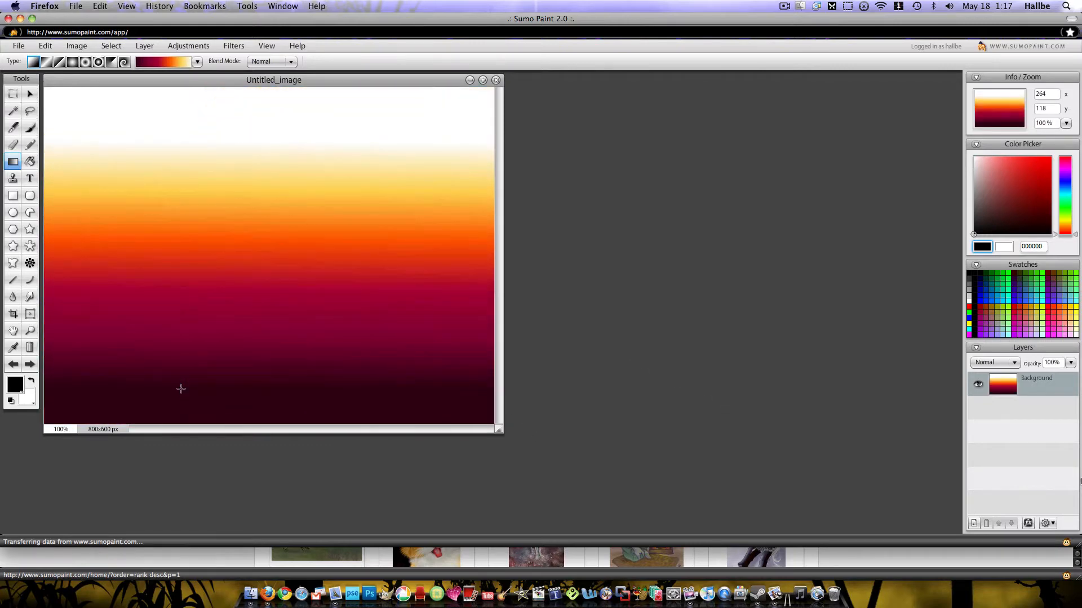
left_click(974, 524)
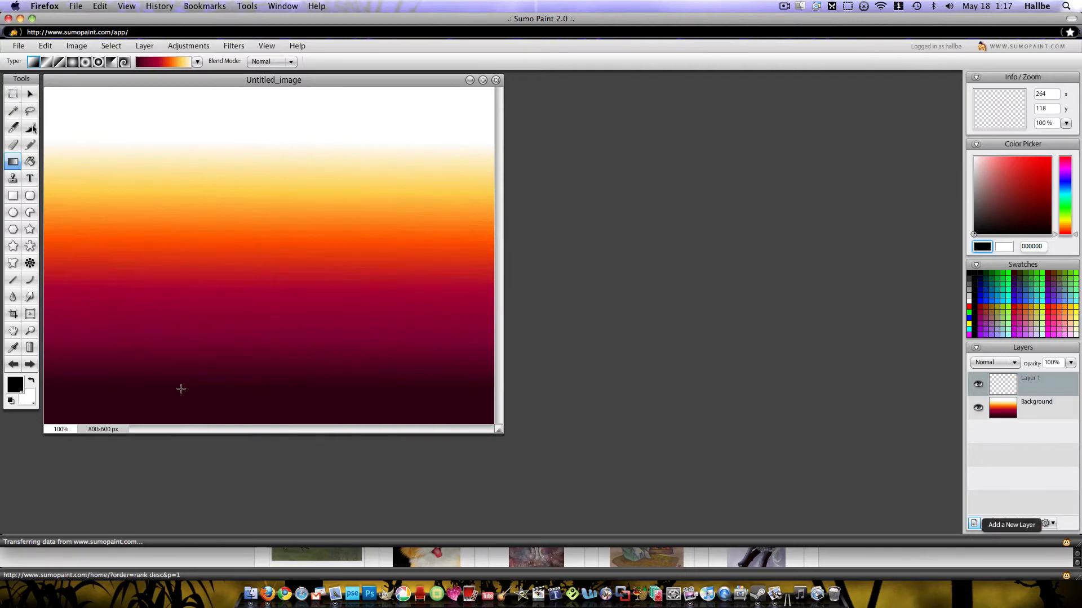
Draw a yellow gradient circle and an olive five-point star, then add empty Layer 2.
left_click(13, 212)
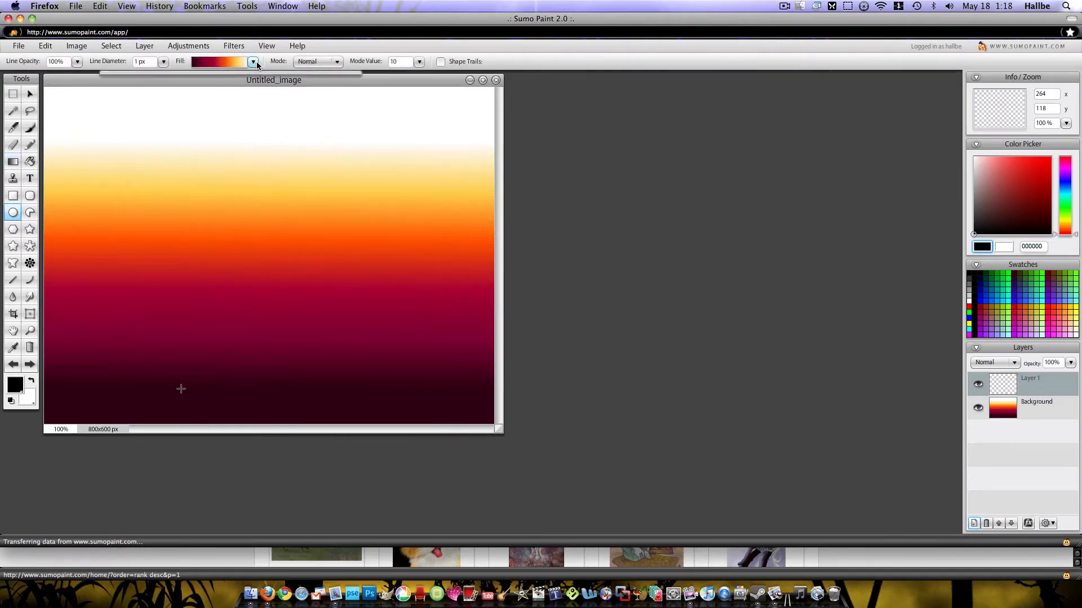
left_click(252, 62)
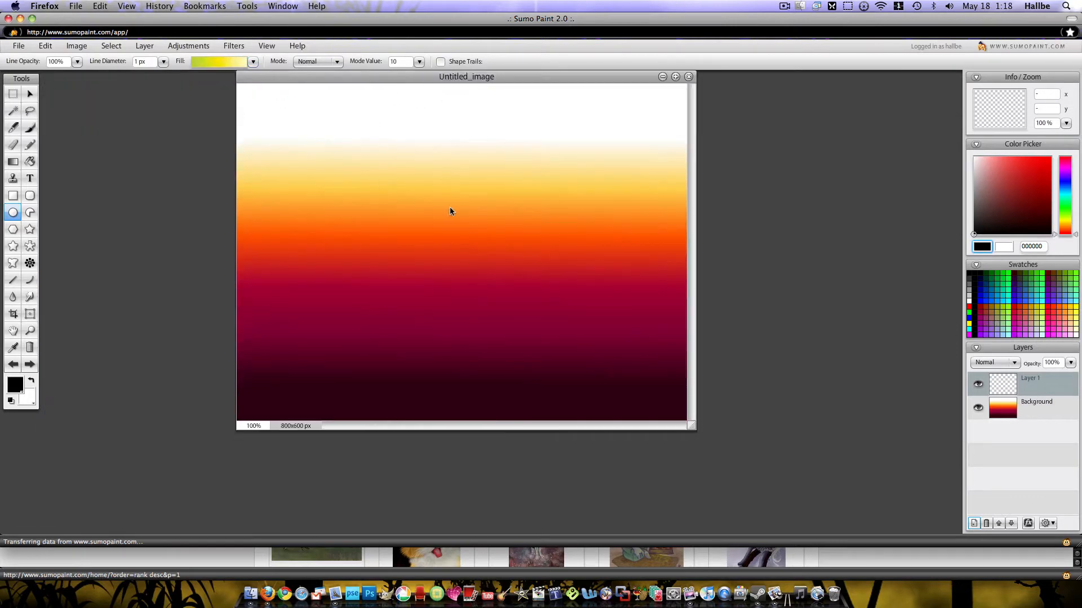
mouse_move(459, 203)
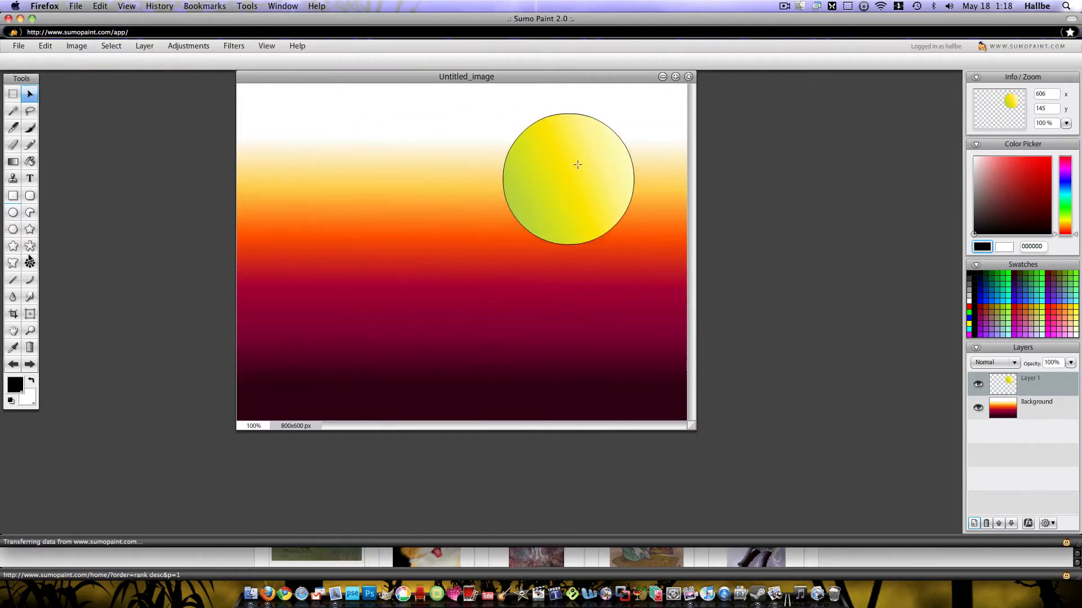
left_click(30, 228)
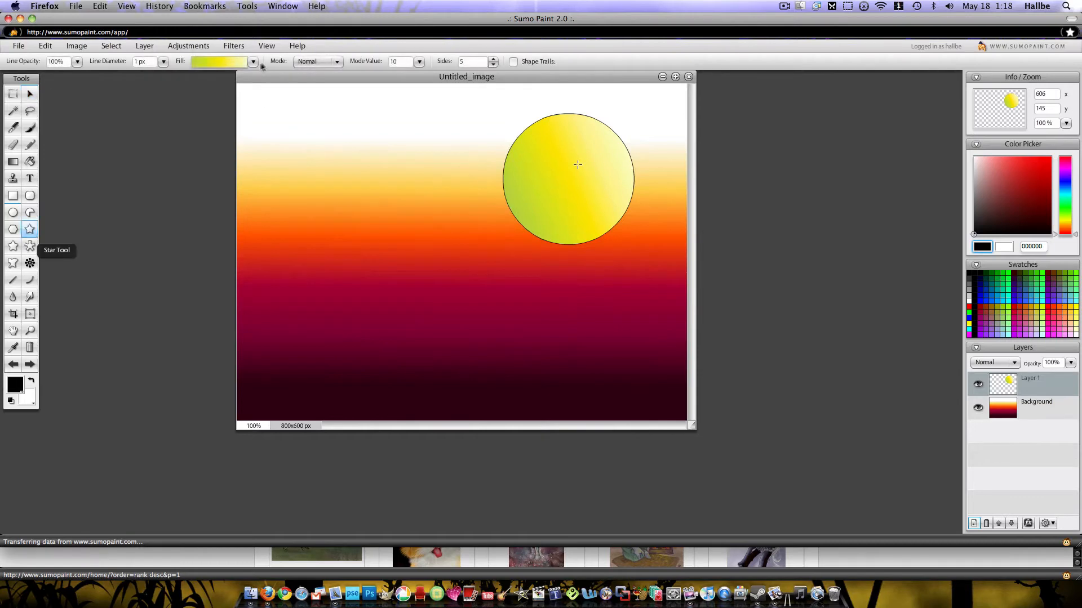
left_click(253, 62)
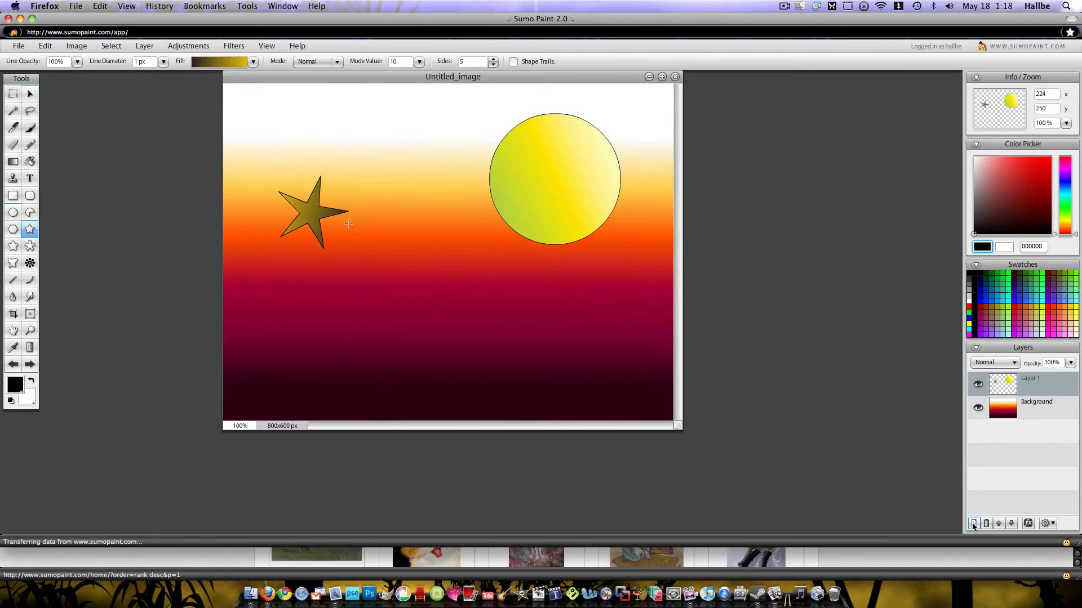
left_click(973, 524)
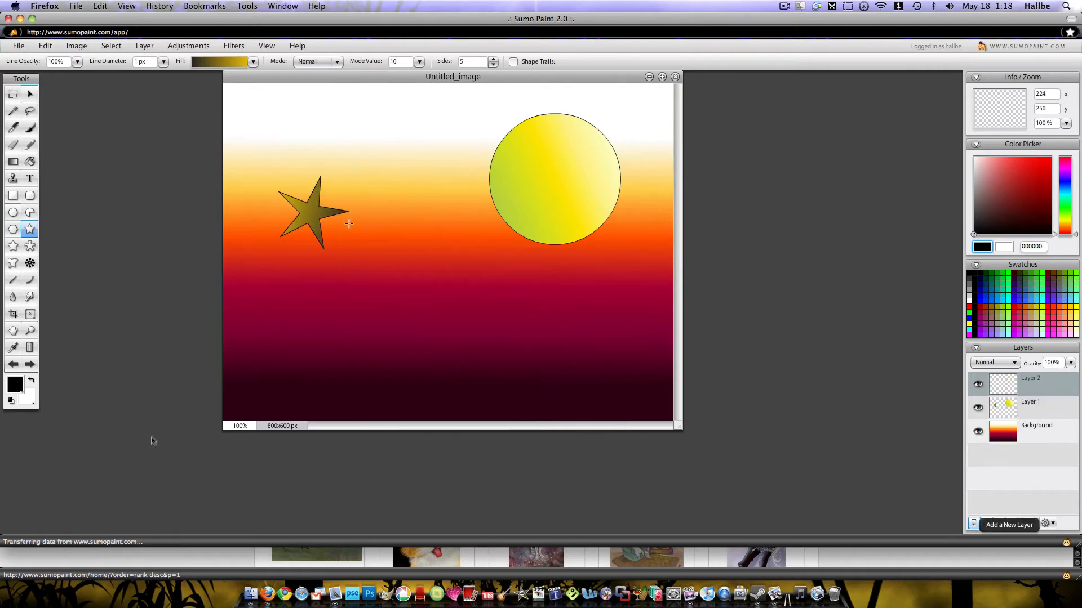
Fill Layer 2 diagonally with a dark-blue-to-cyan-to-white gradient preset.
left_click(13, 162)
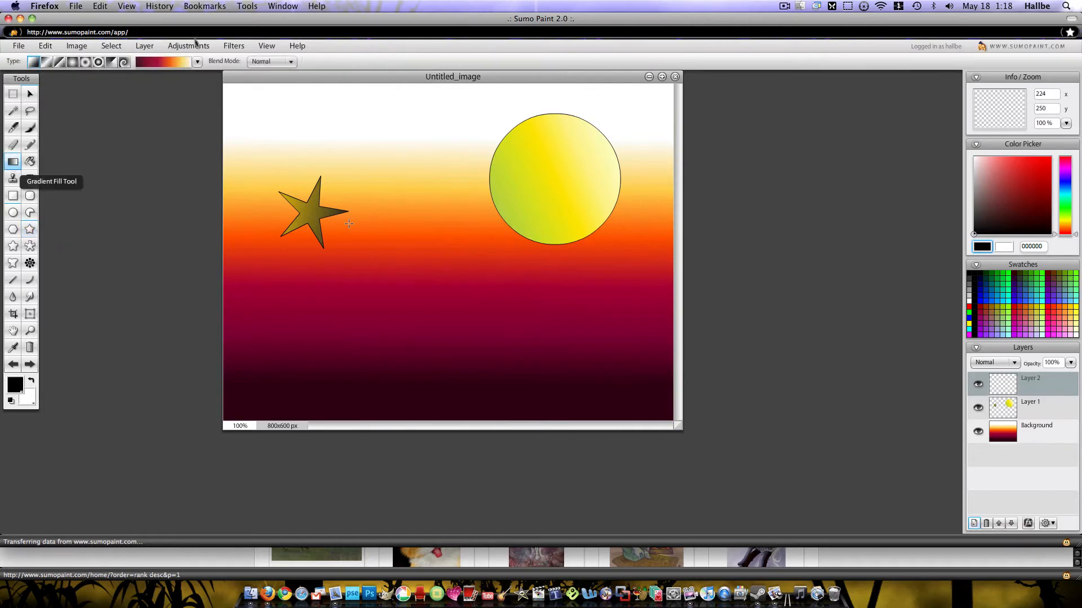
left_click(197, 61)
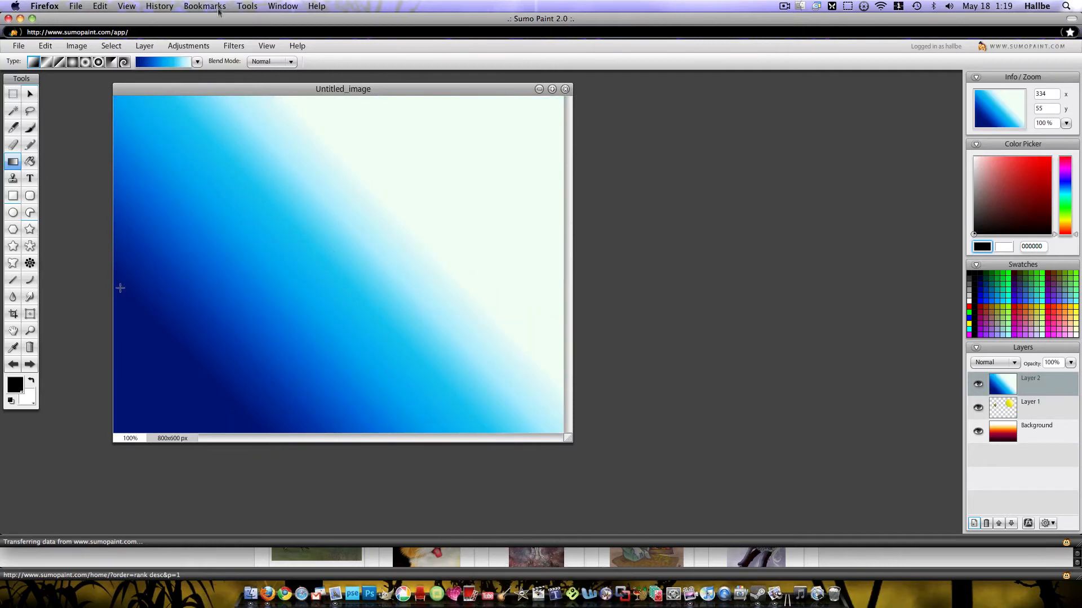
left_click(205, 5)
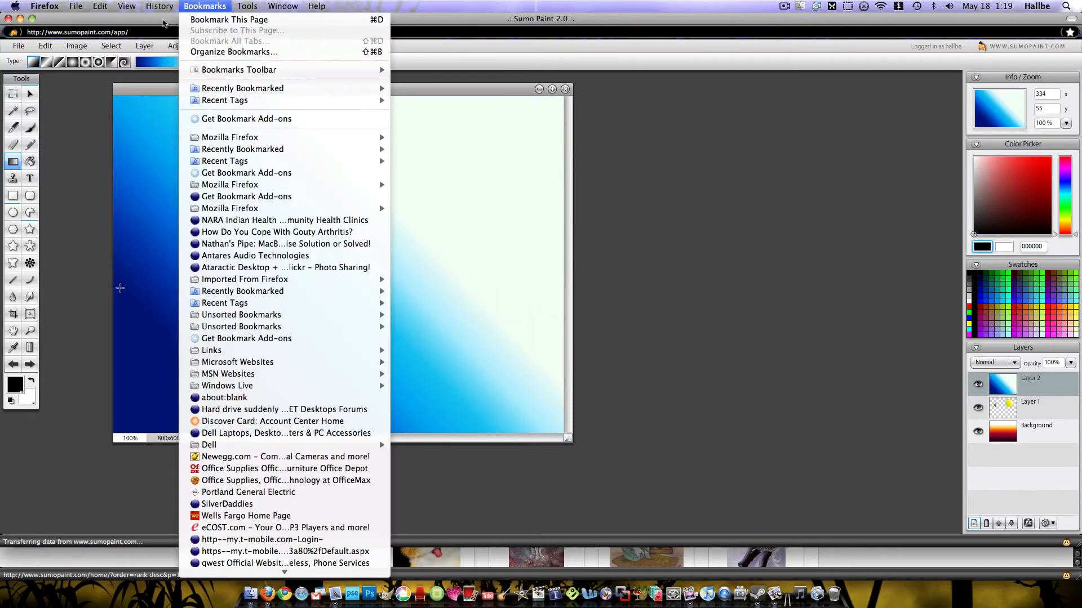
Turn Layer 2 into a flared blue cylinder with Cylinder Designer, then select Layer 1.
left_click(233, 46)
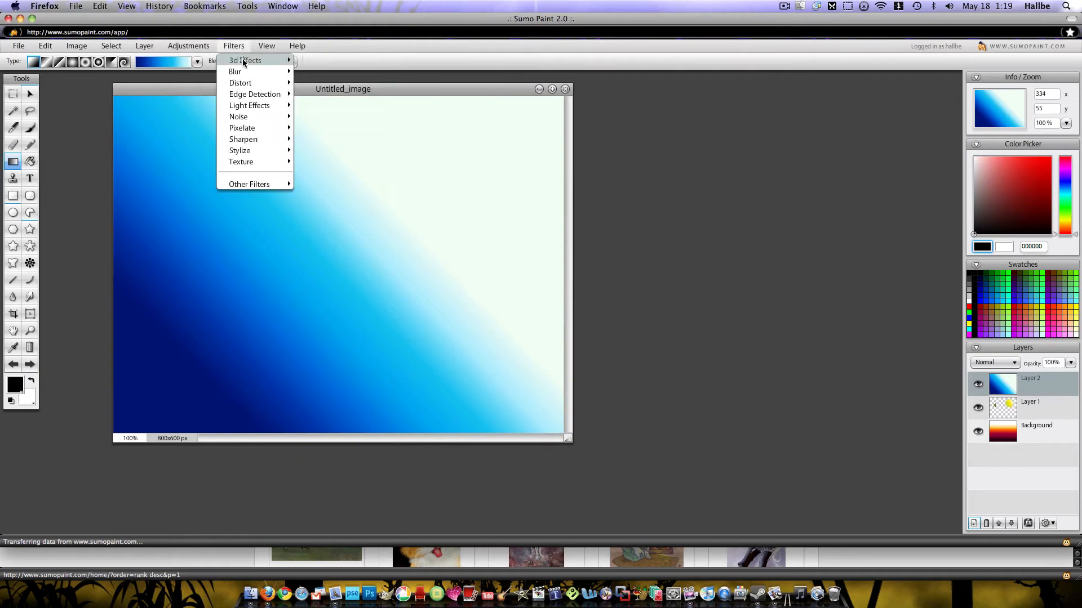
mouse_move(245, 60)
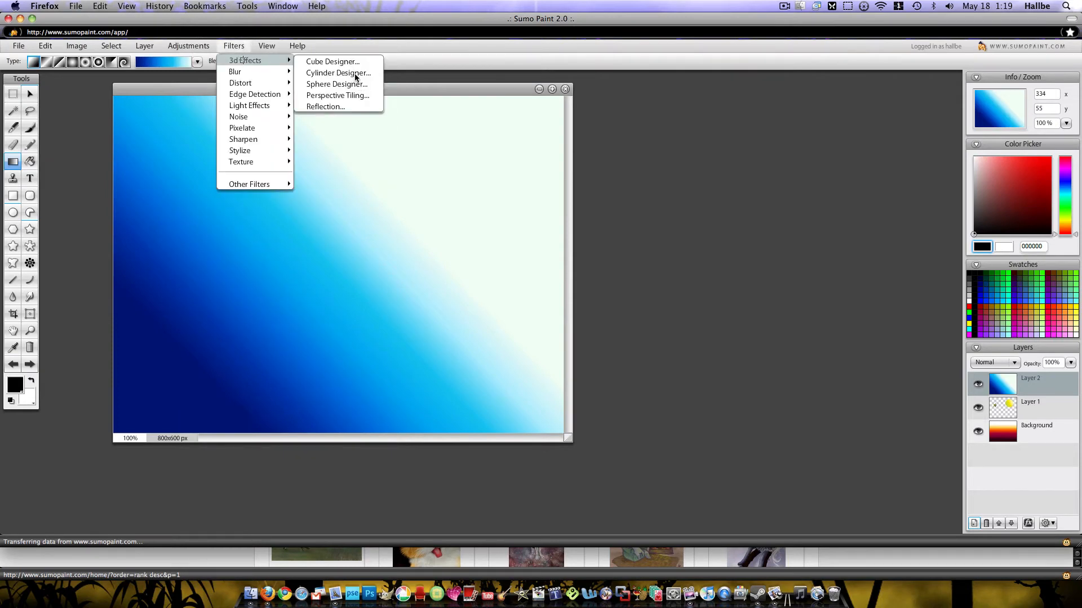
left_click(335, 73)
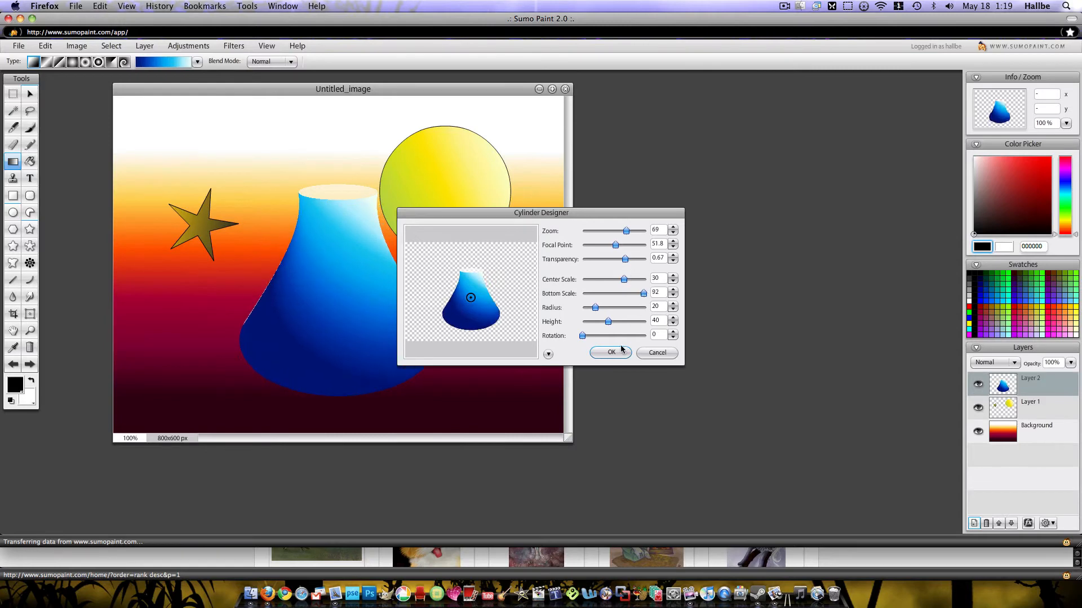
left_click(609, 352)
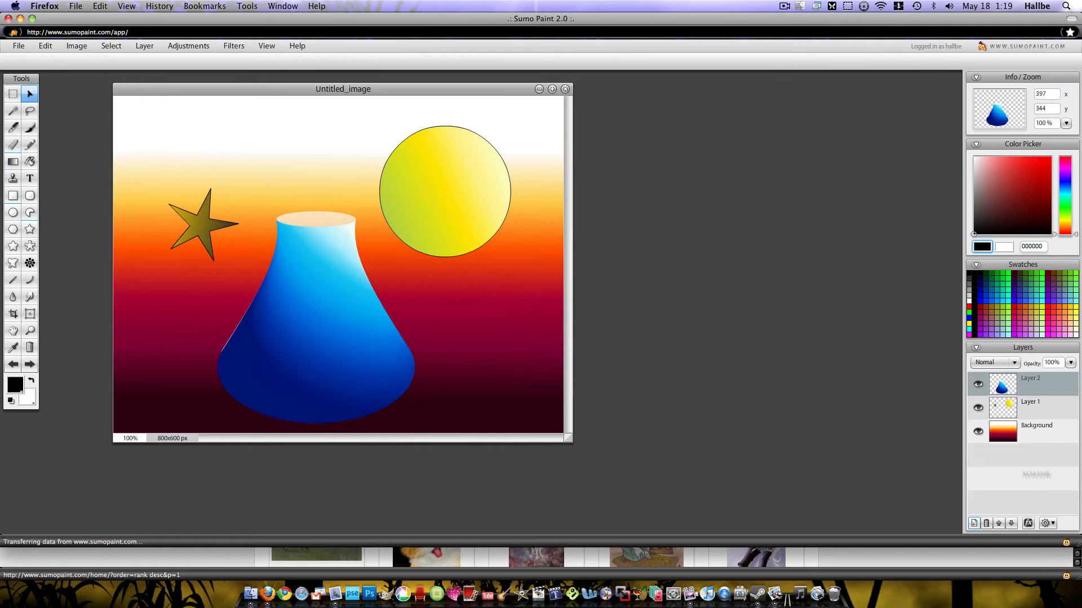
left_click(1029, 402)
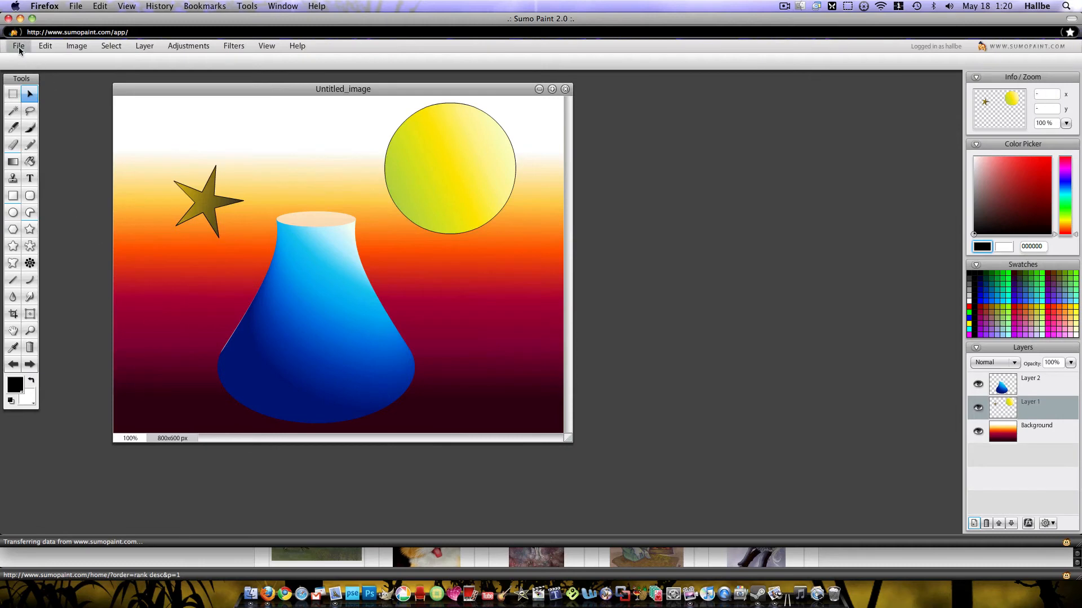
left_click(18, 46)
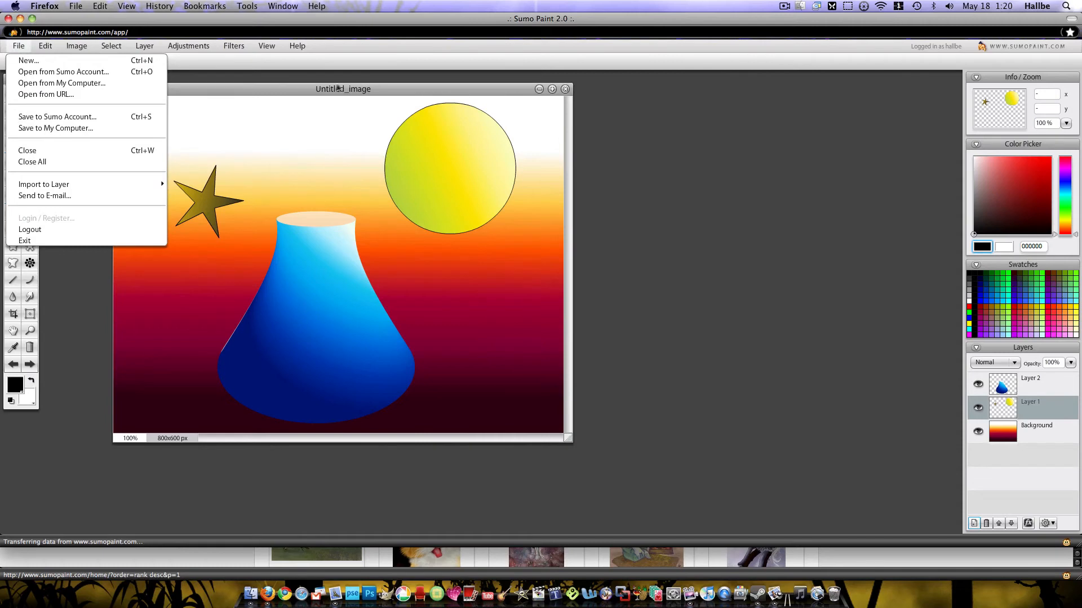
Close Untitled_image without saving changes.
left_click(27, 150)
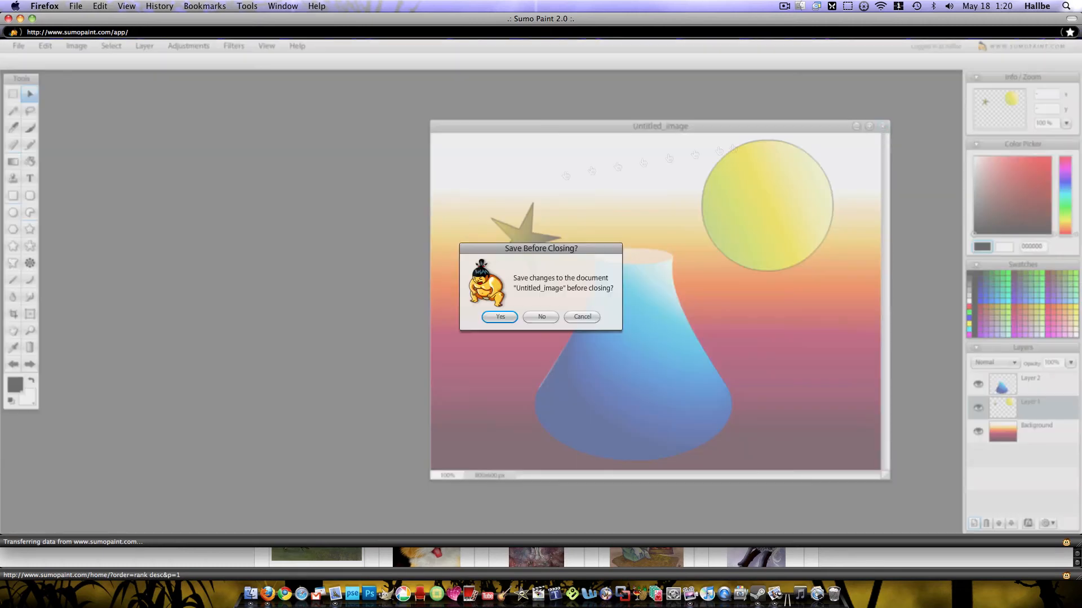
left_click(541, 317)
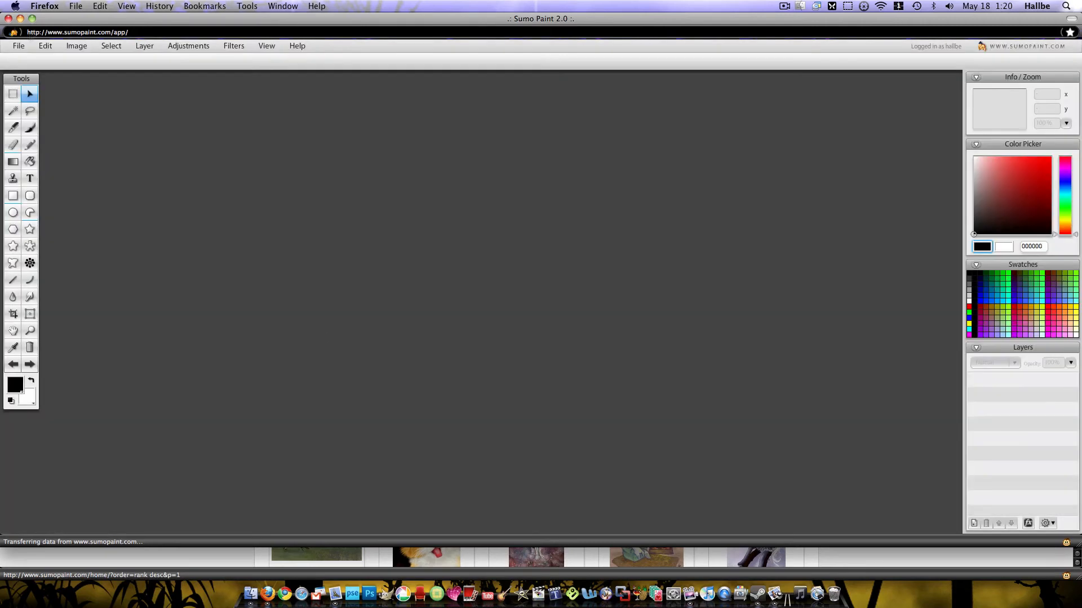
Open bing.jpg from the Desktop via File > Open from My Computer.
left_click(18, 46)
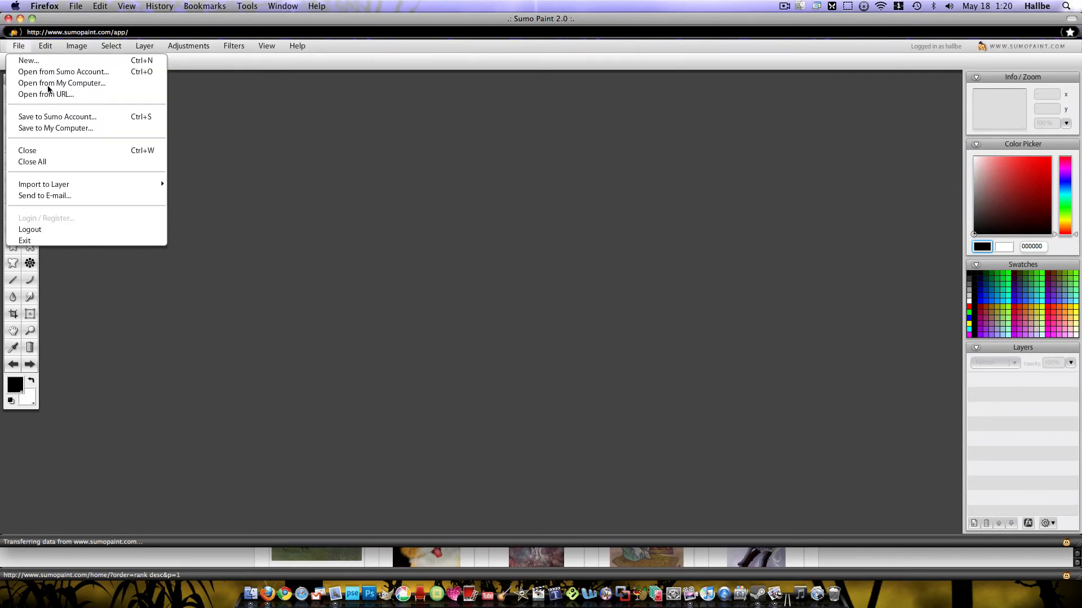
mouse_move(62, 83)
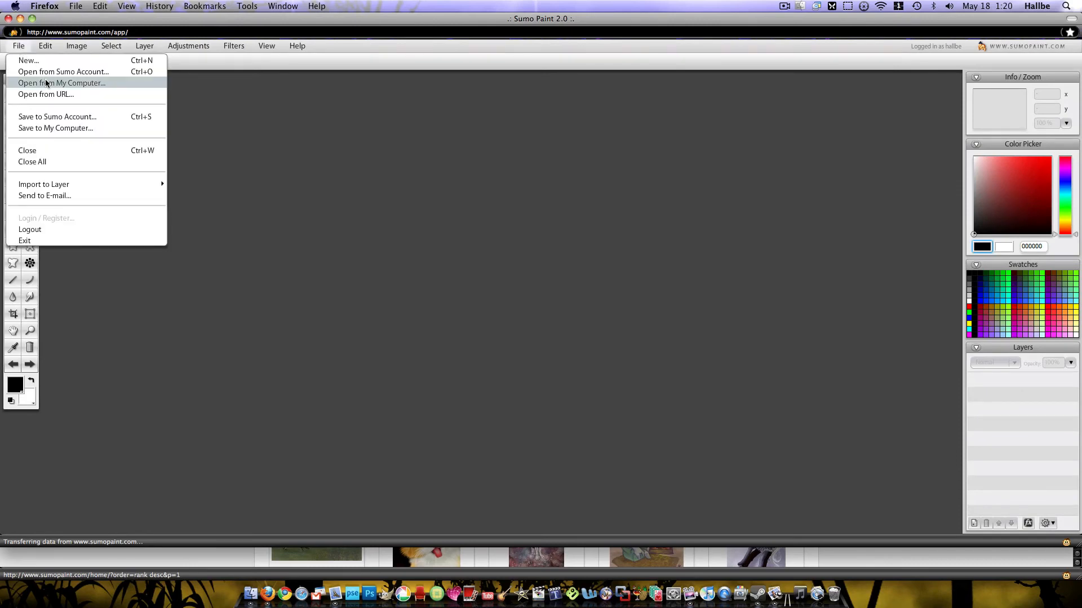
left_click(61, 82)
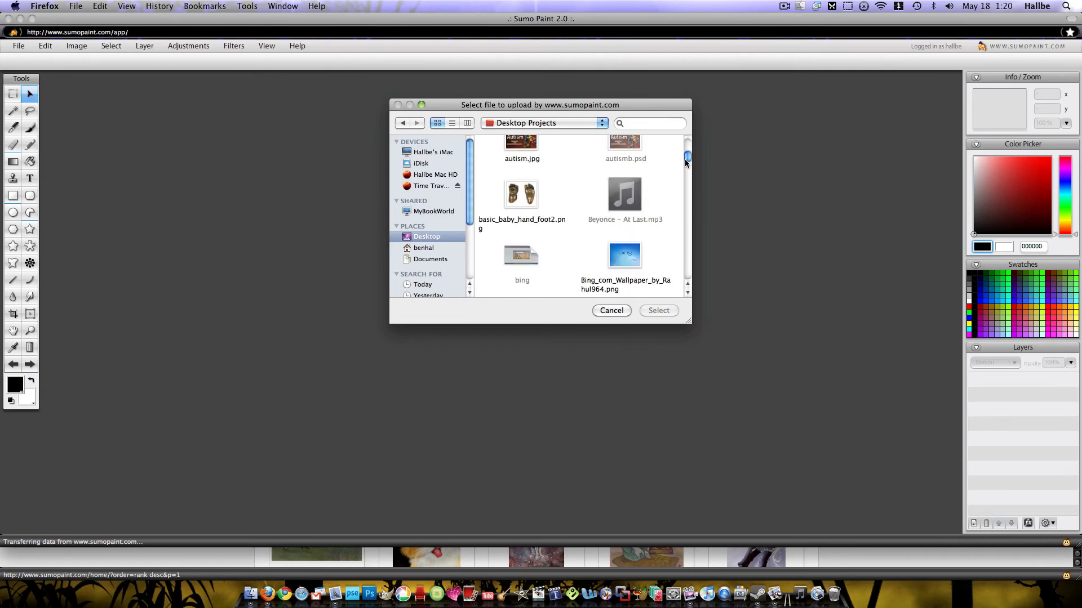
scroll("down", 3)
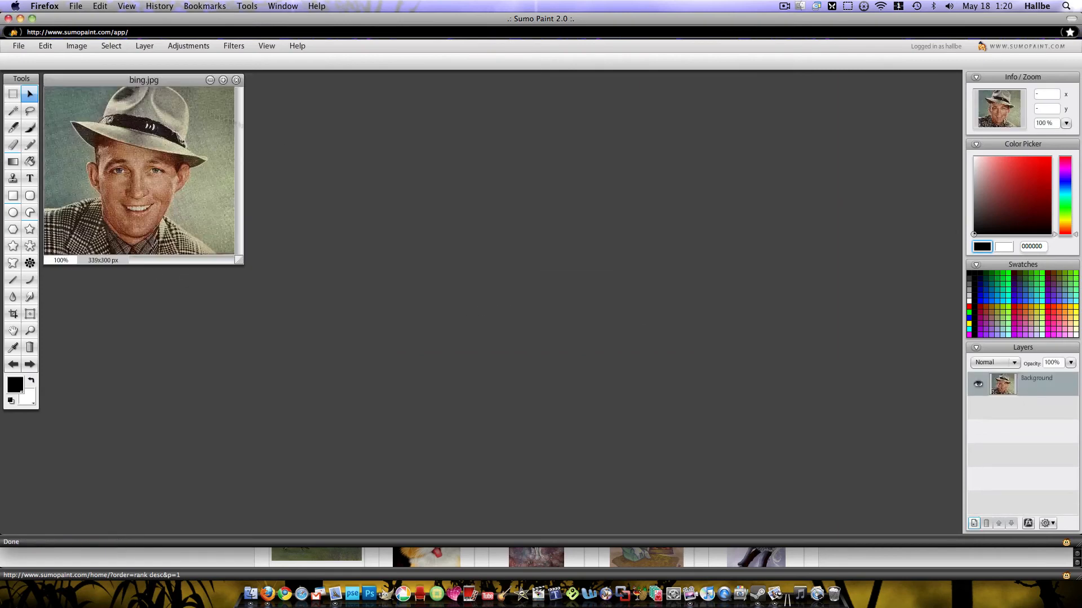
Raise the portrait's brightness and contrast with Adjustments > Brightness / Contrast.
left_click(187, 46)
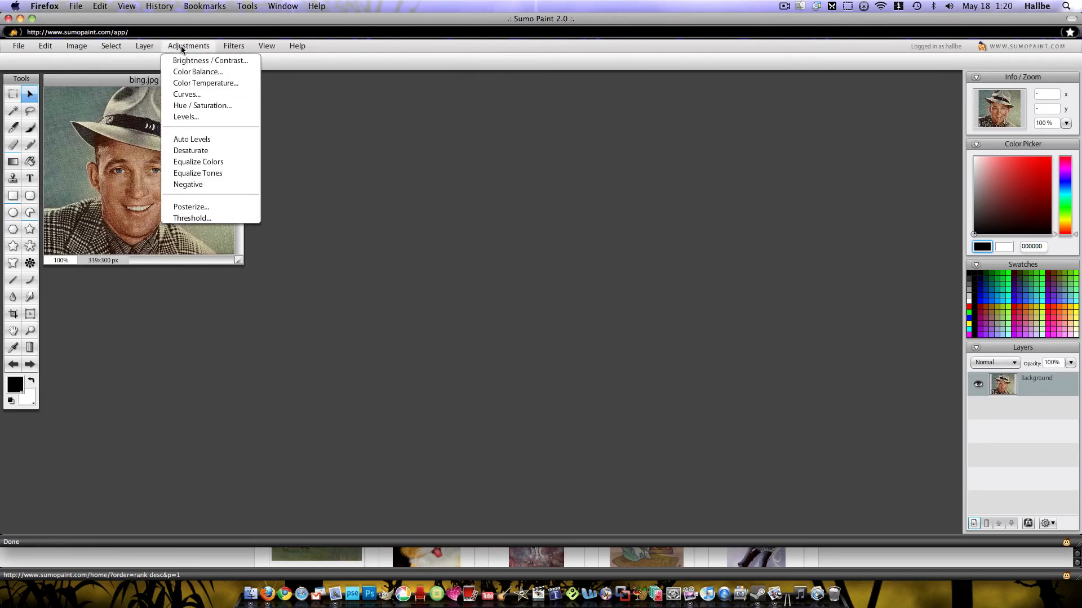
left_click(210, 60)
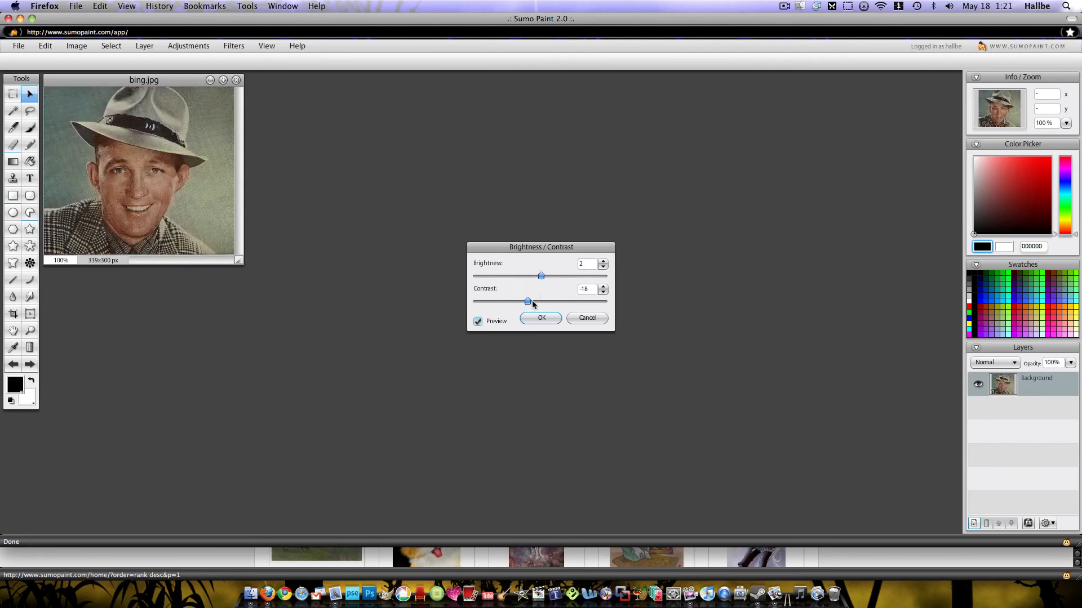
left_click(540, 318)
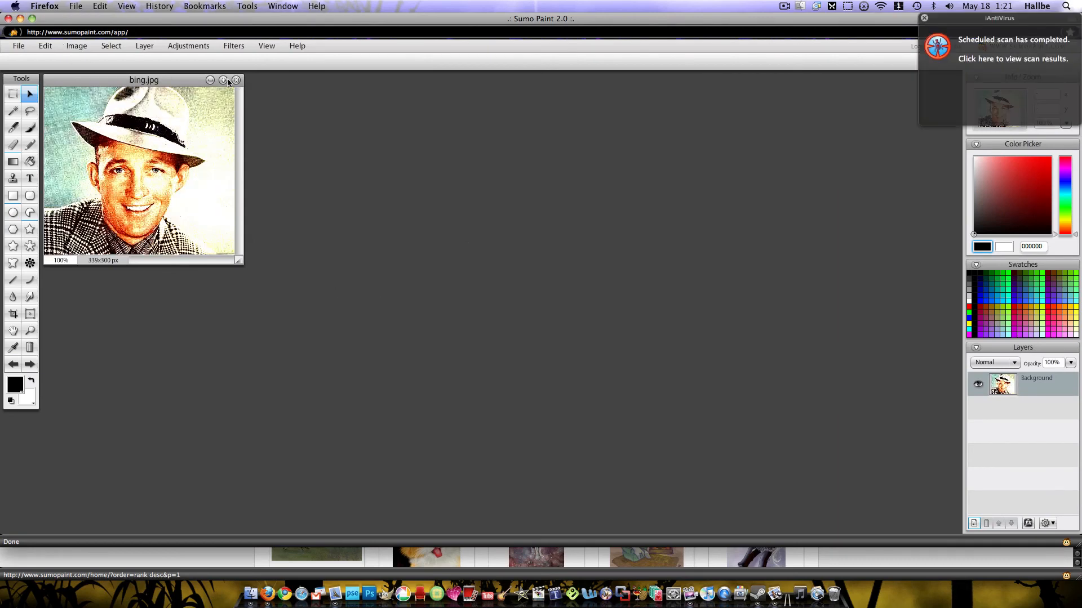
mouse_move(84, 89)
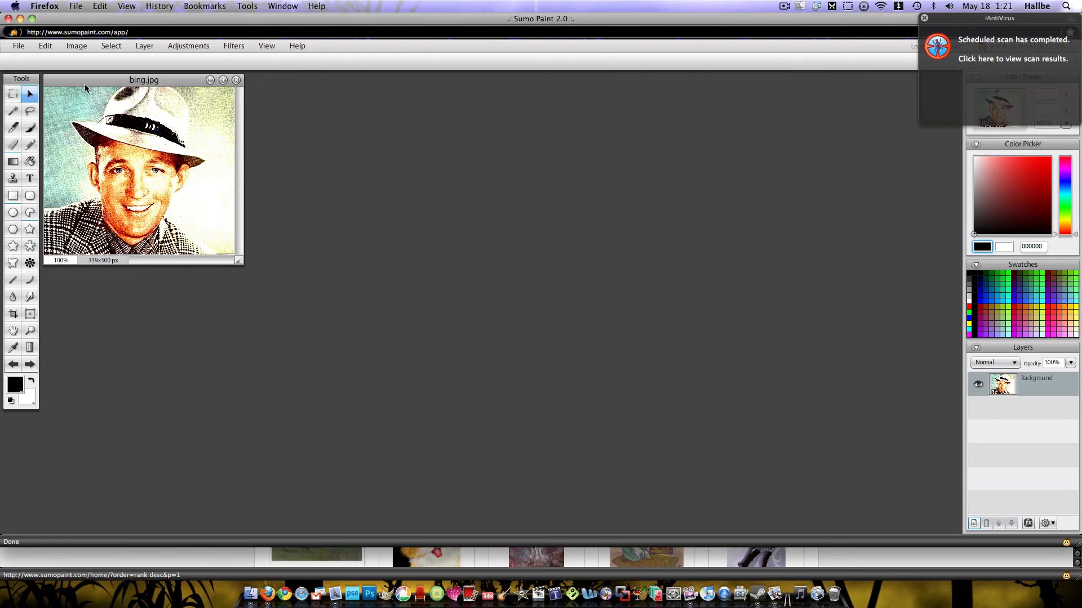
left_click(924, 18)
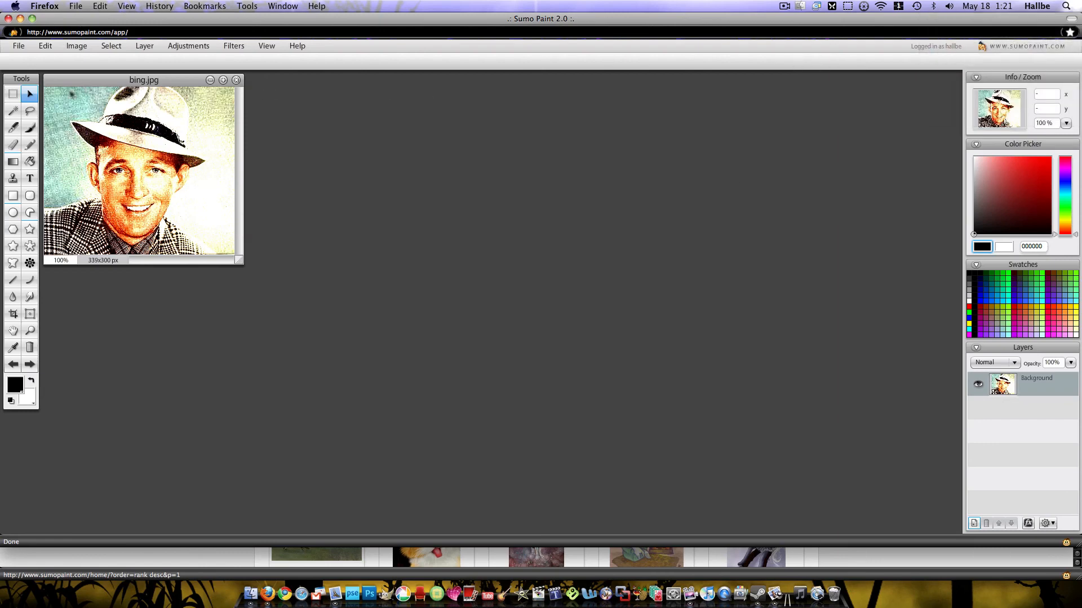